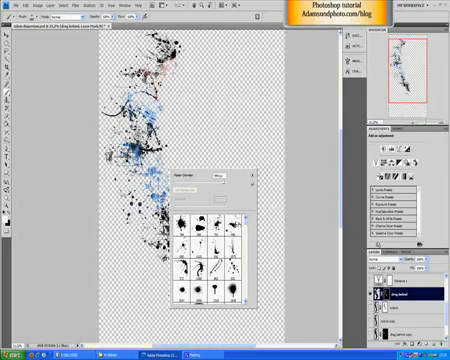
{"action": "left_click", "coordinate": [212, 218]}
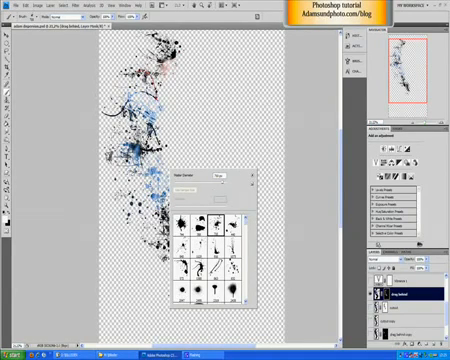